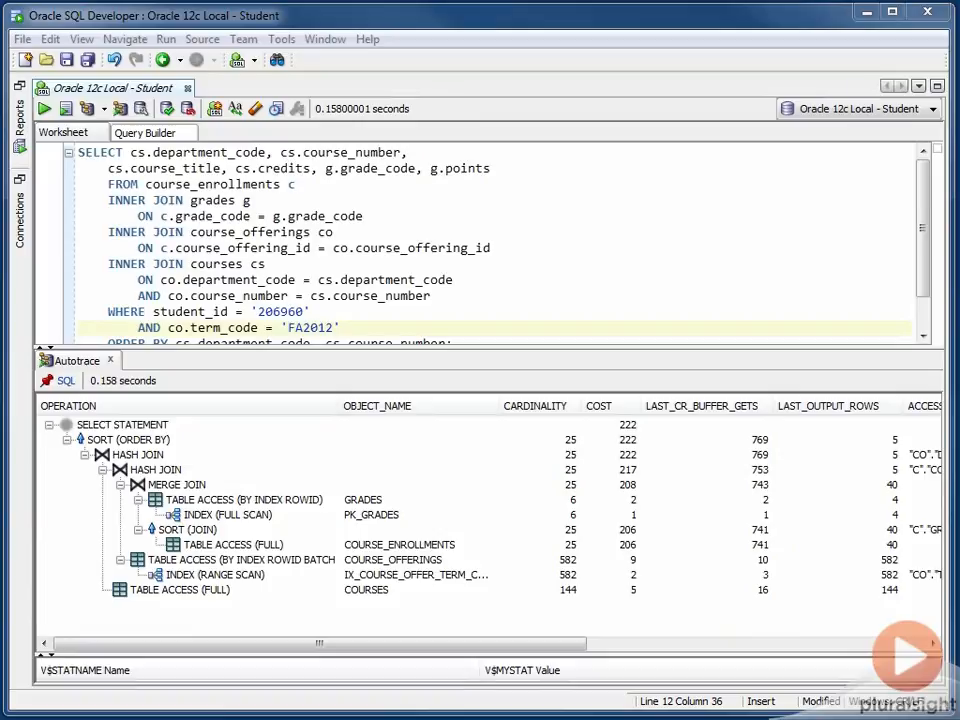
click(230, 544)
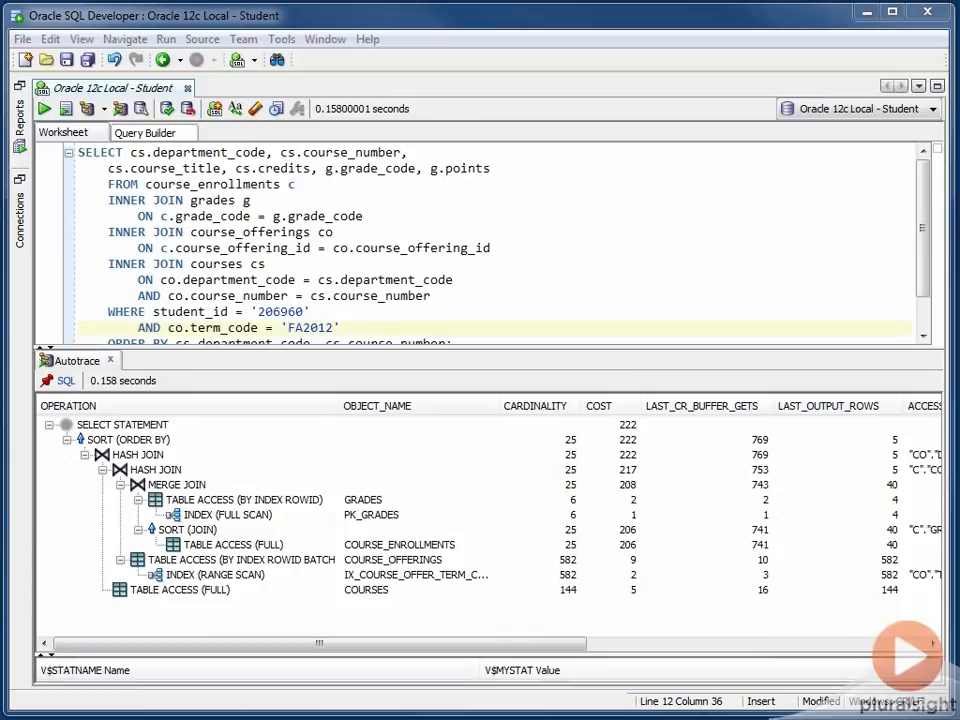
click(230, 544)
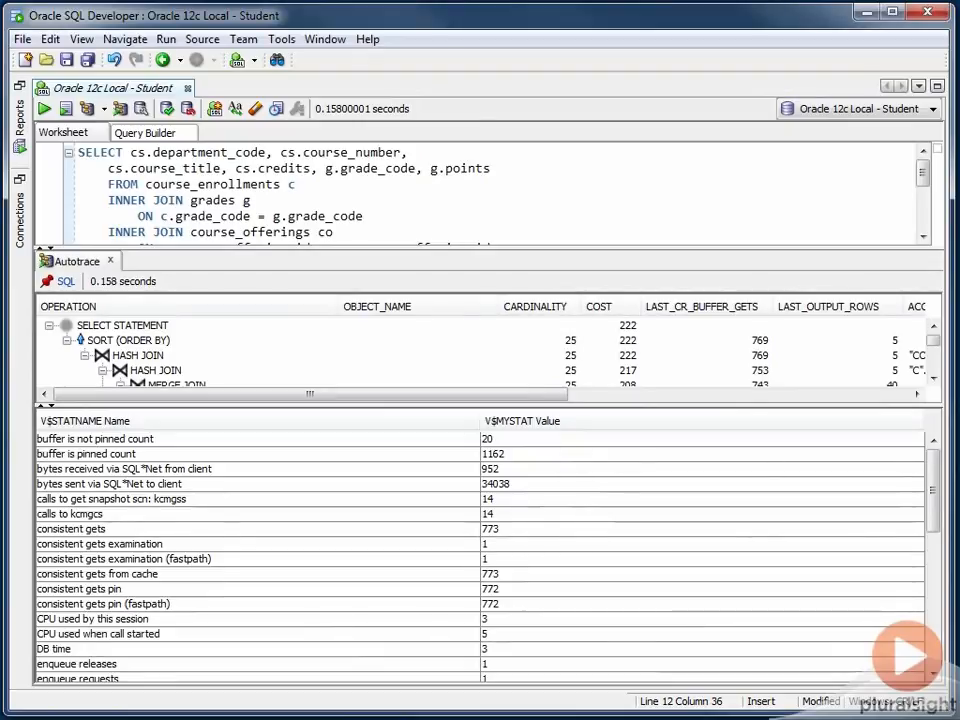
click(71, 528)
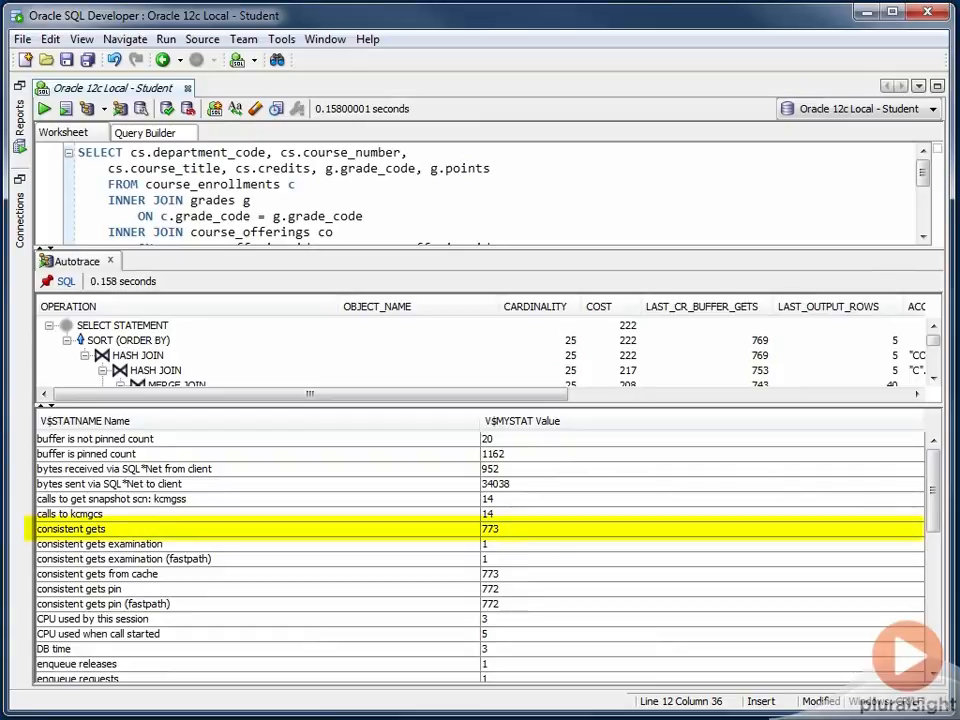
click(760, 340)
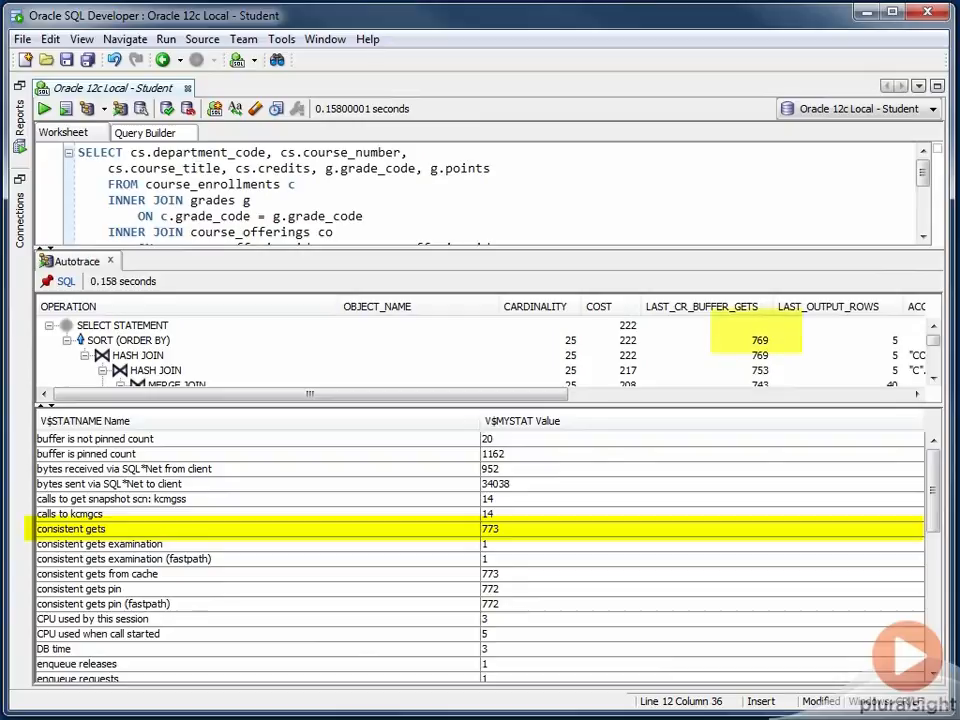